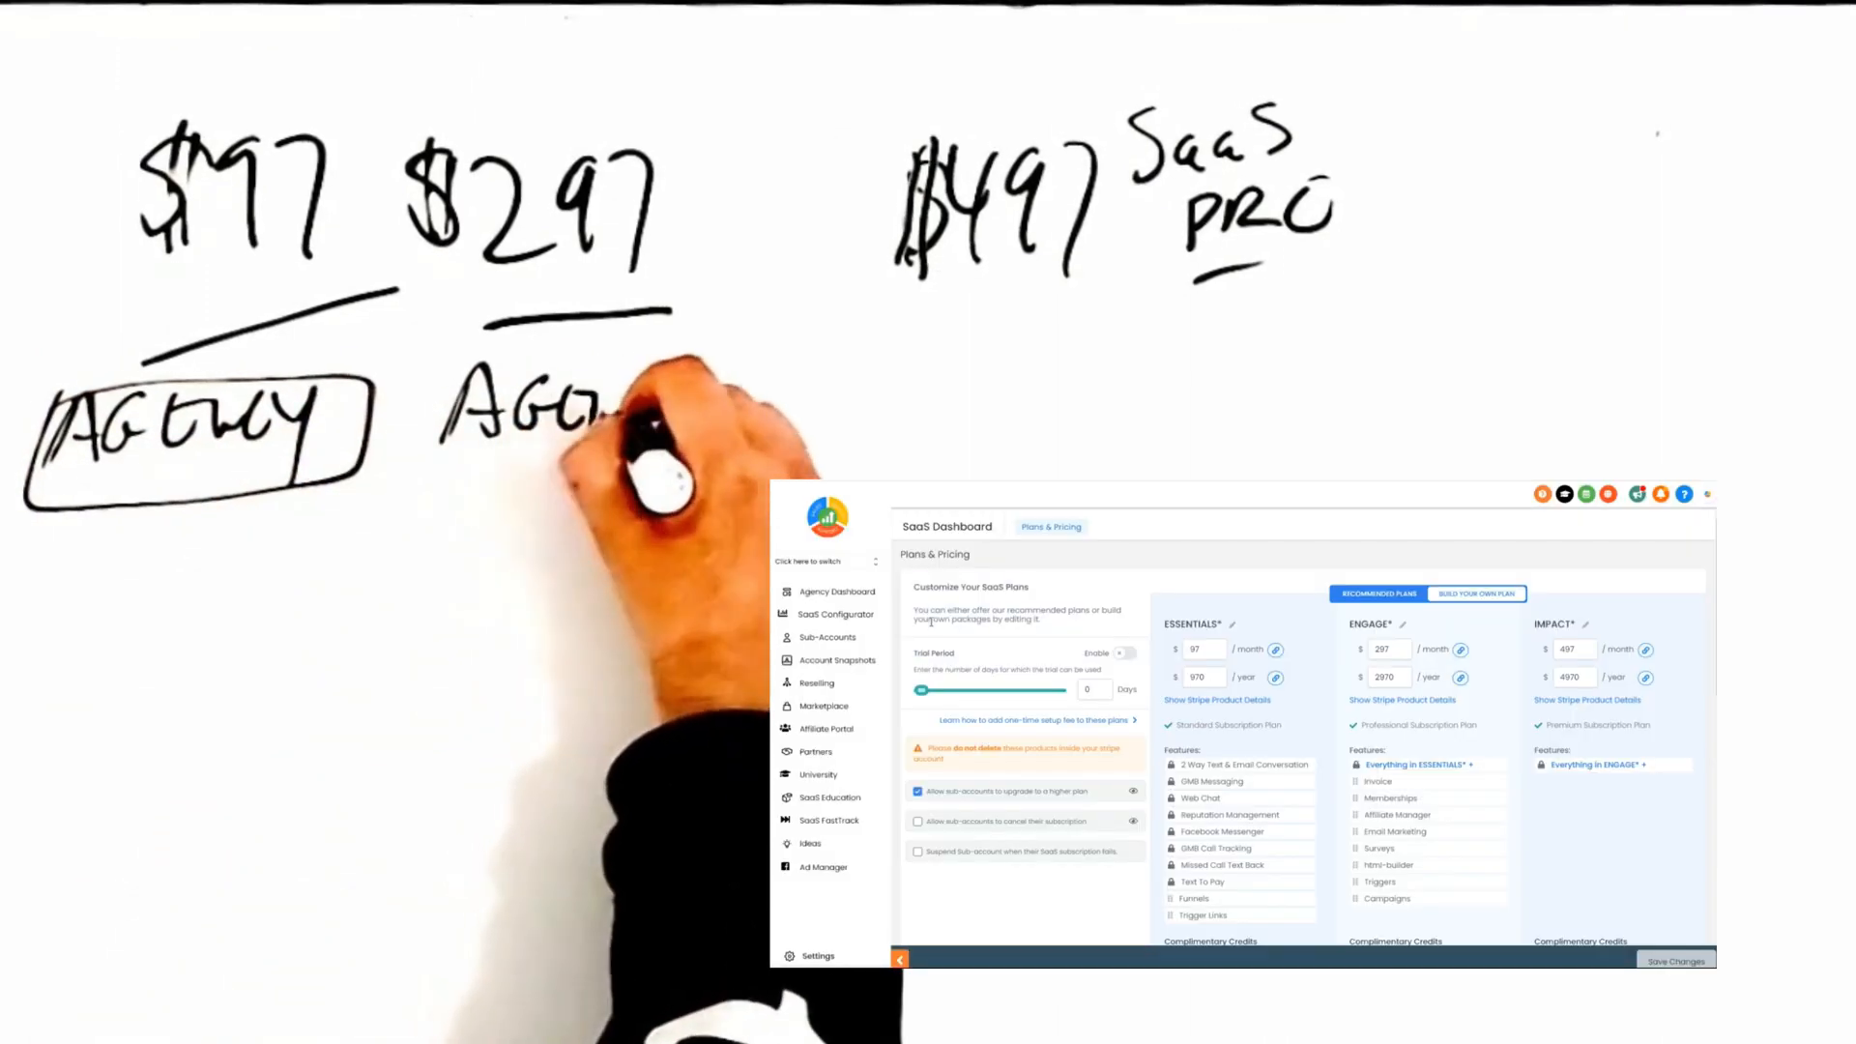
- Browse Sub-Accounts, Account Snapshots, Affiliate Portal and SaaS Configurator, then show the account switcher list
click(825, 636)
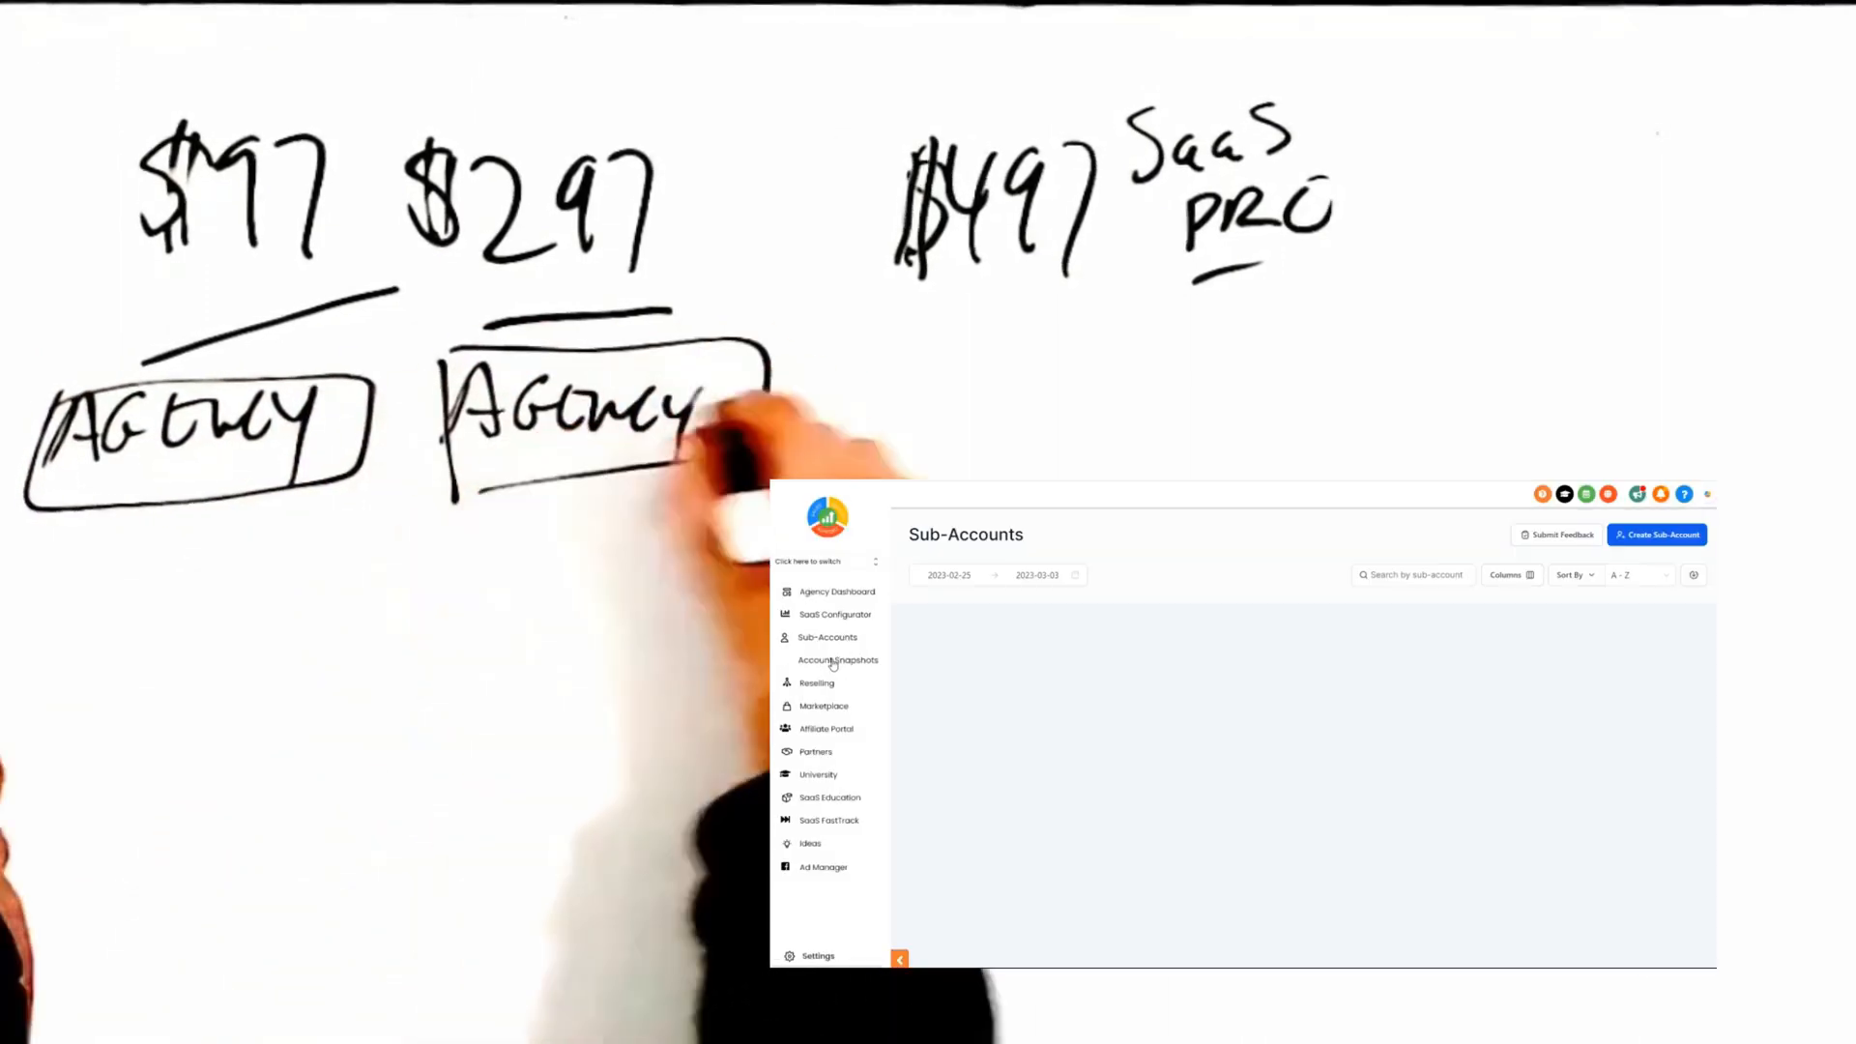
click(837, 660)
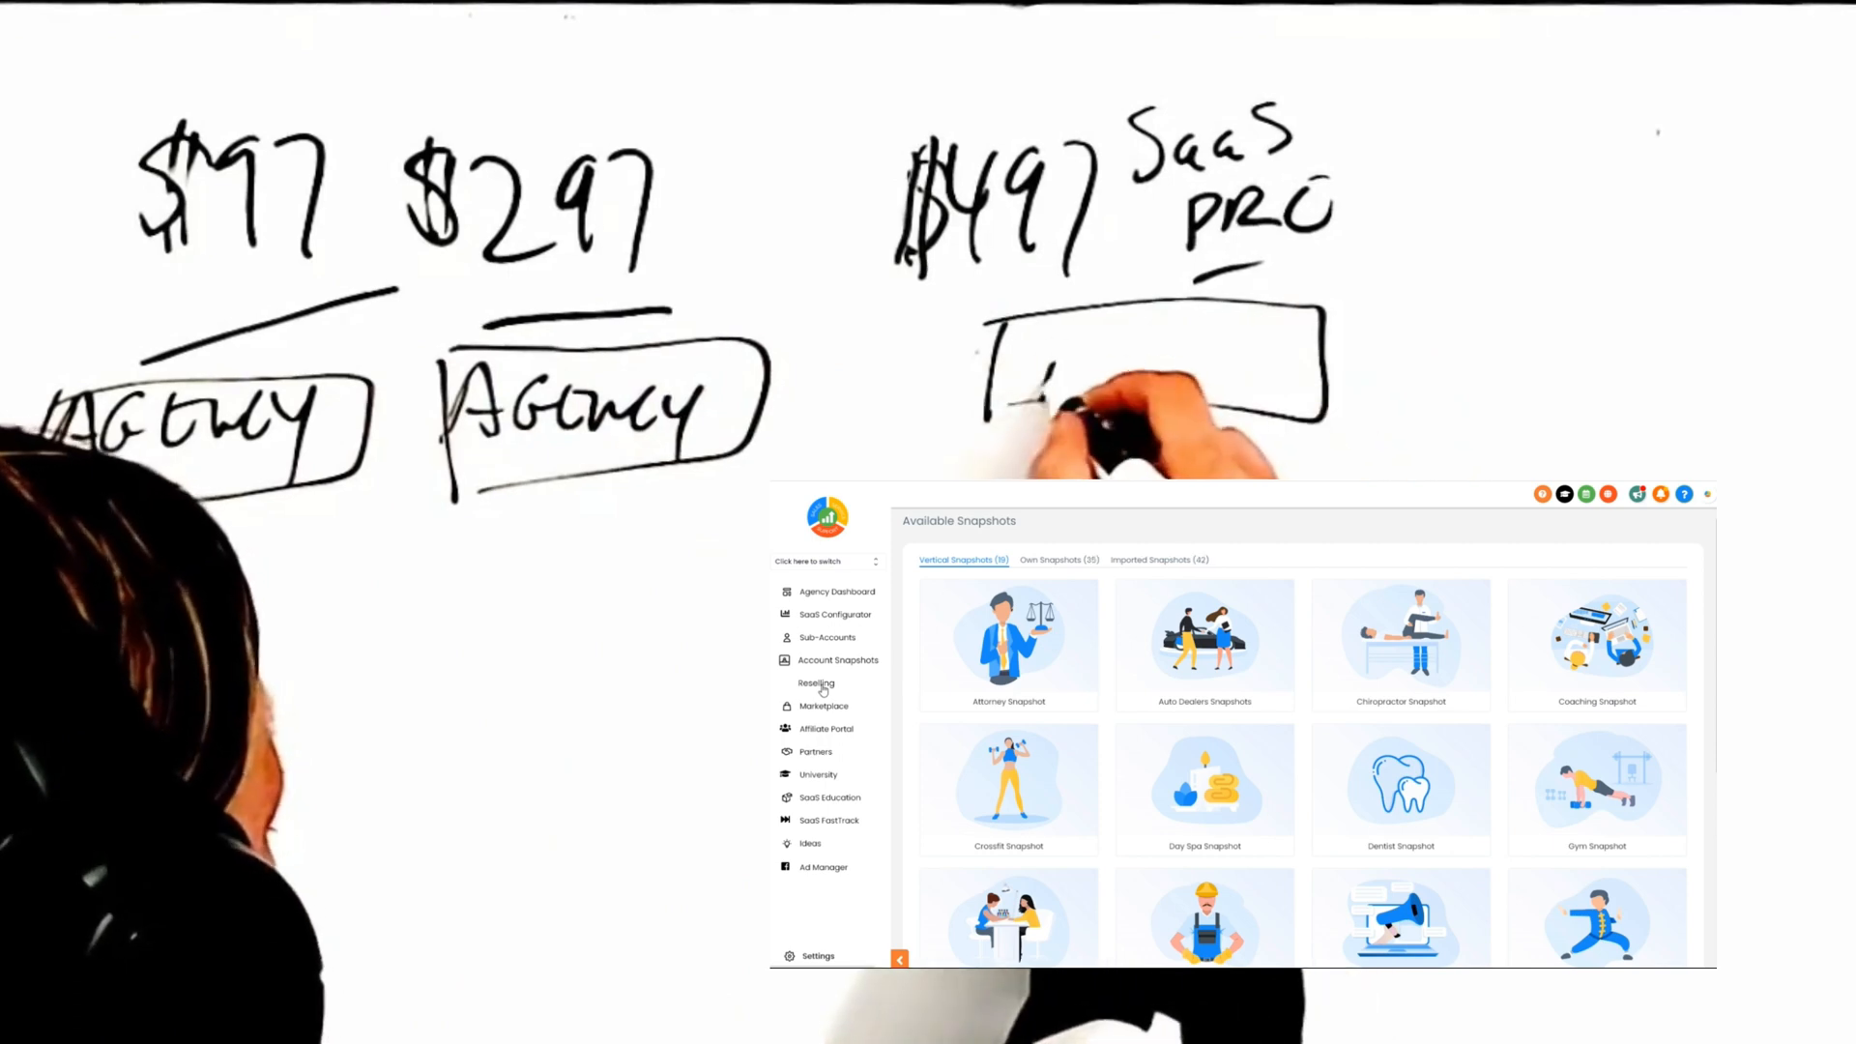
click(826, 729)
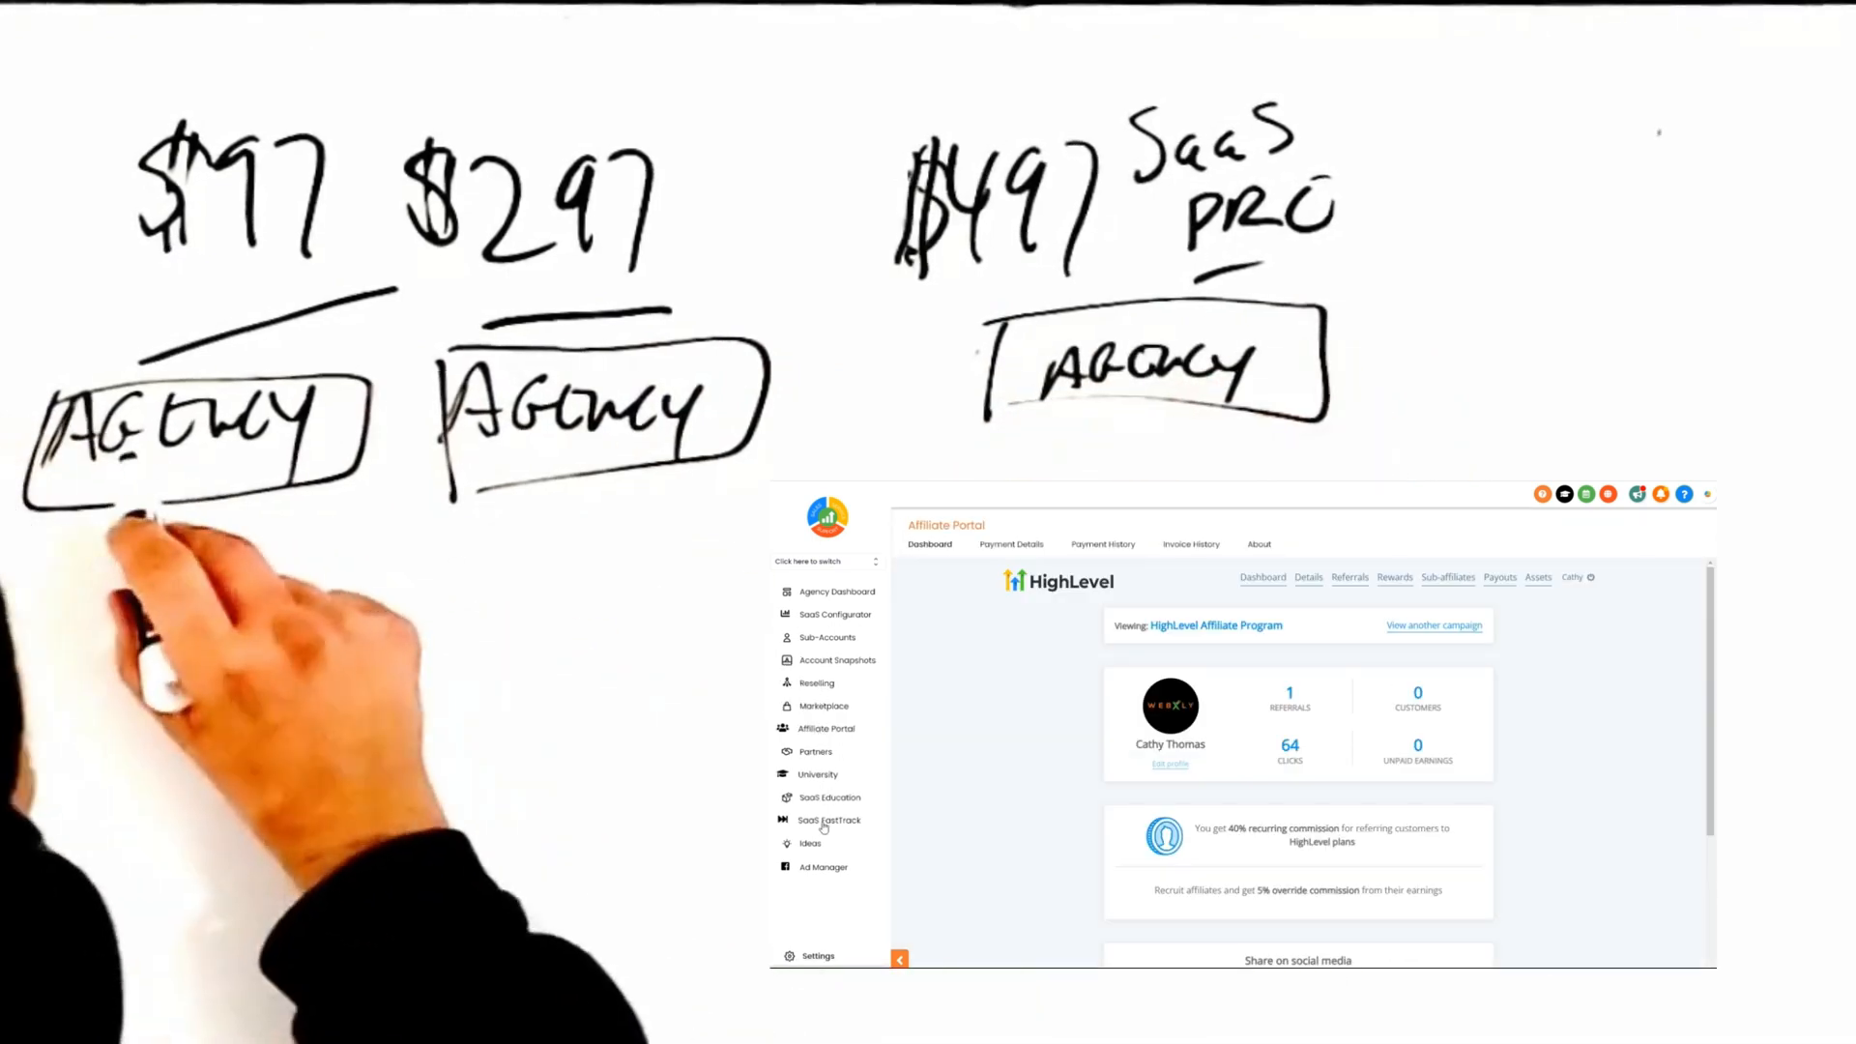
click(828, 636)
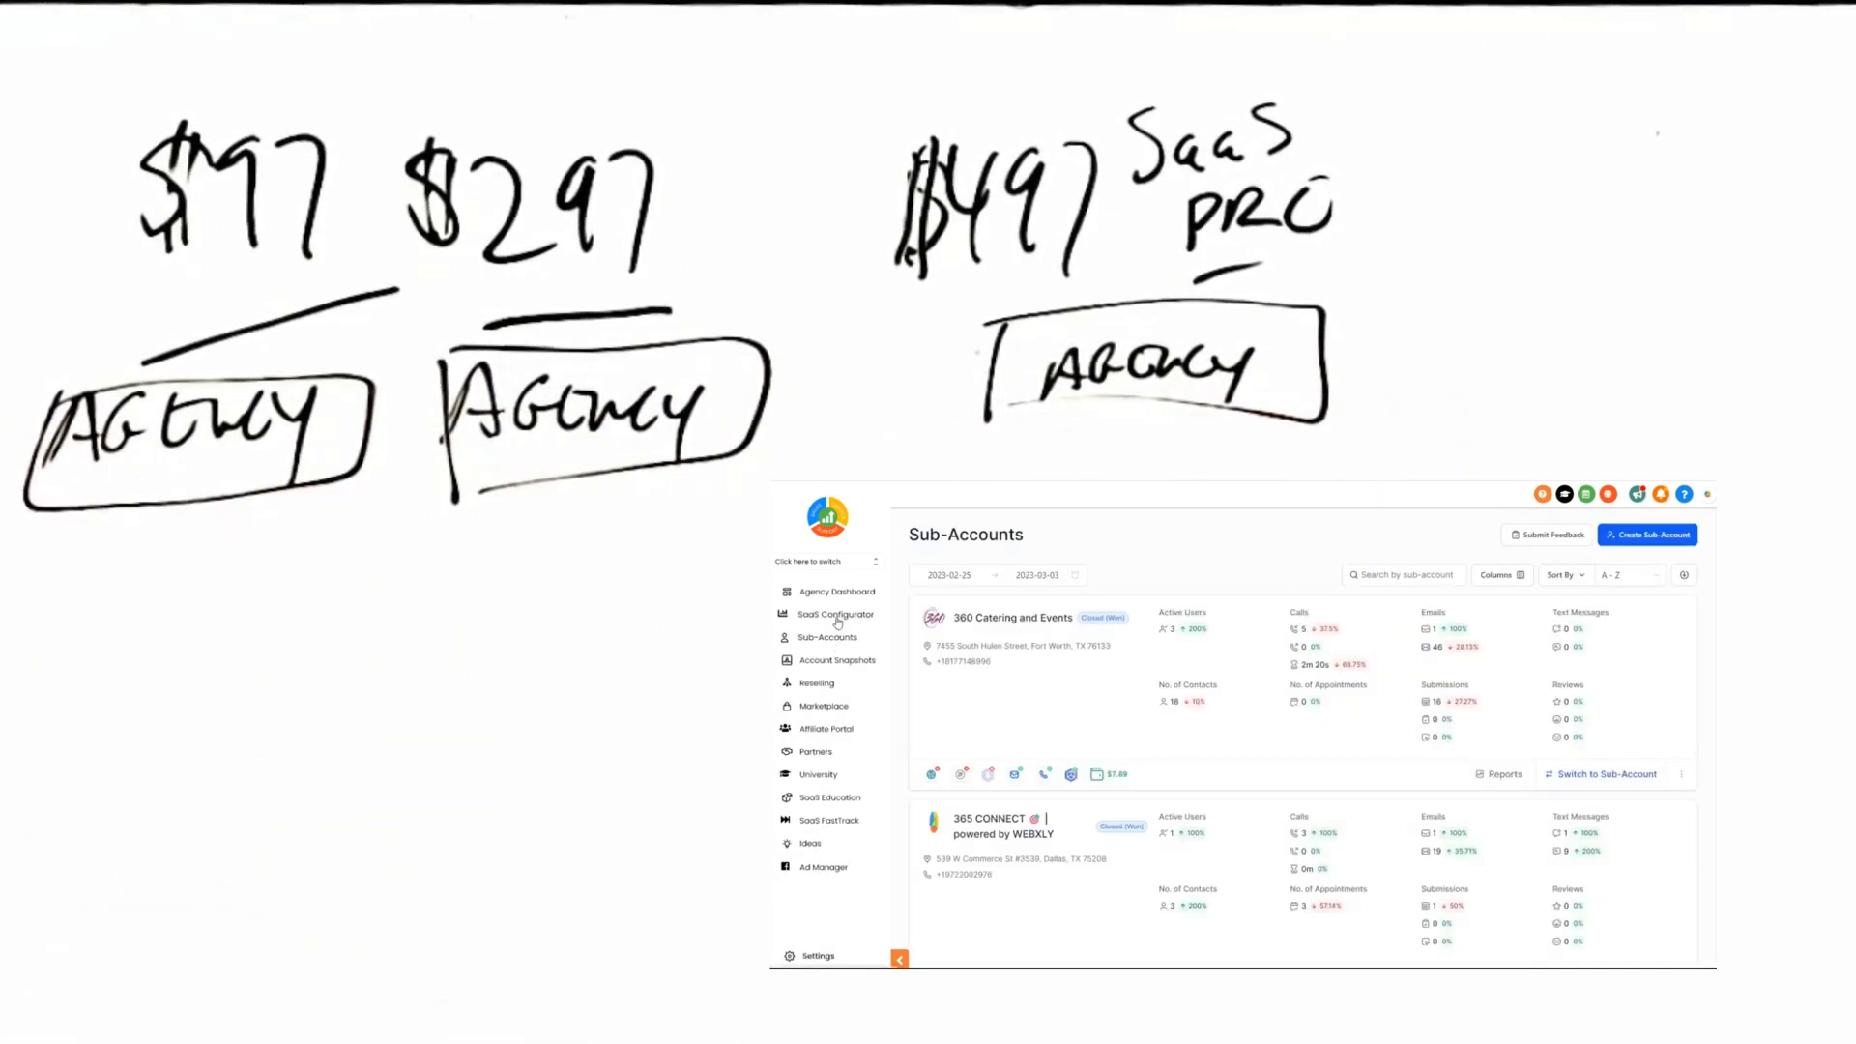
click(837, 613)
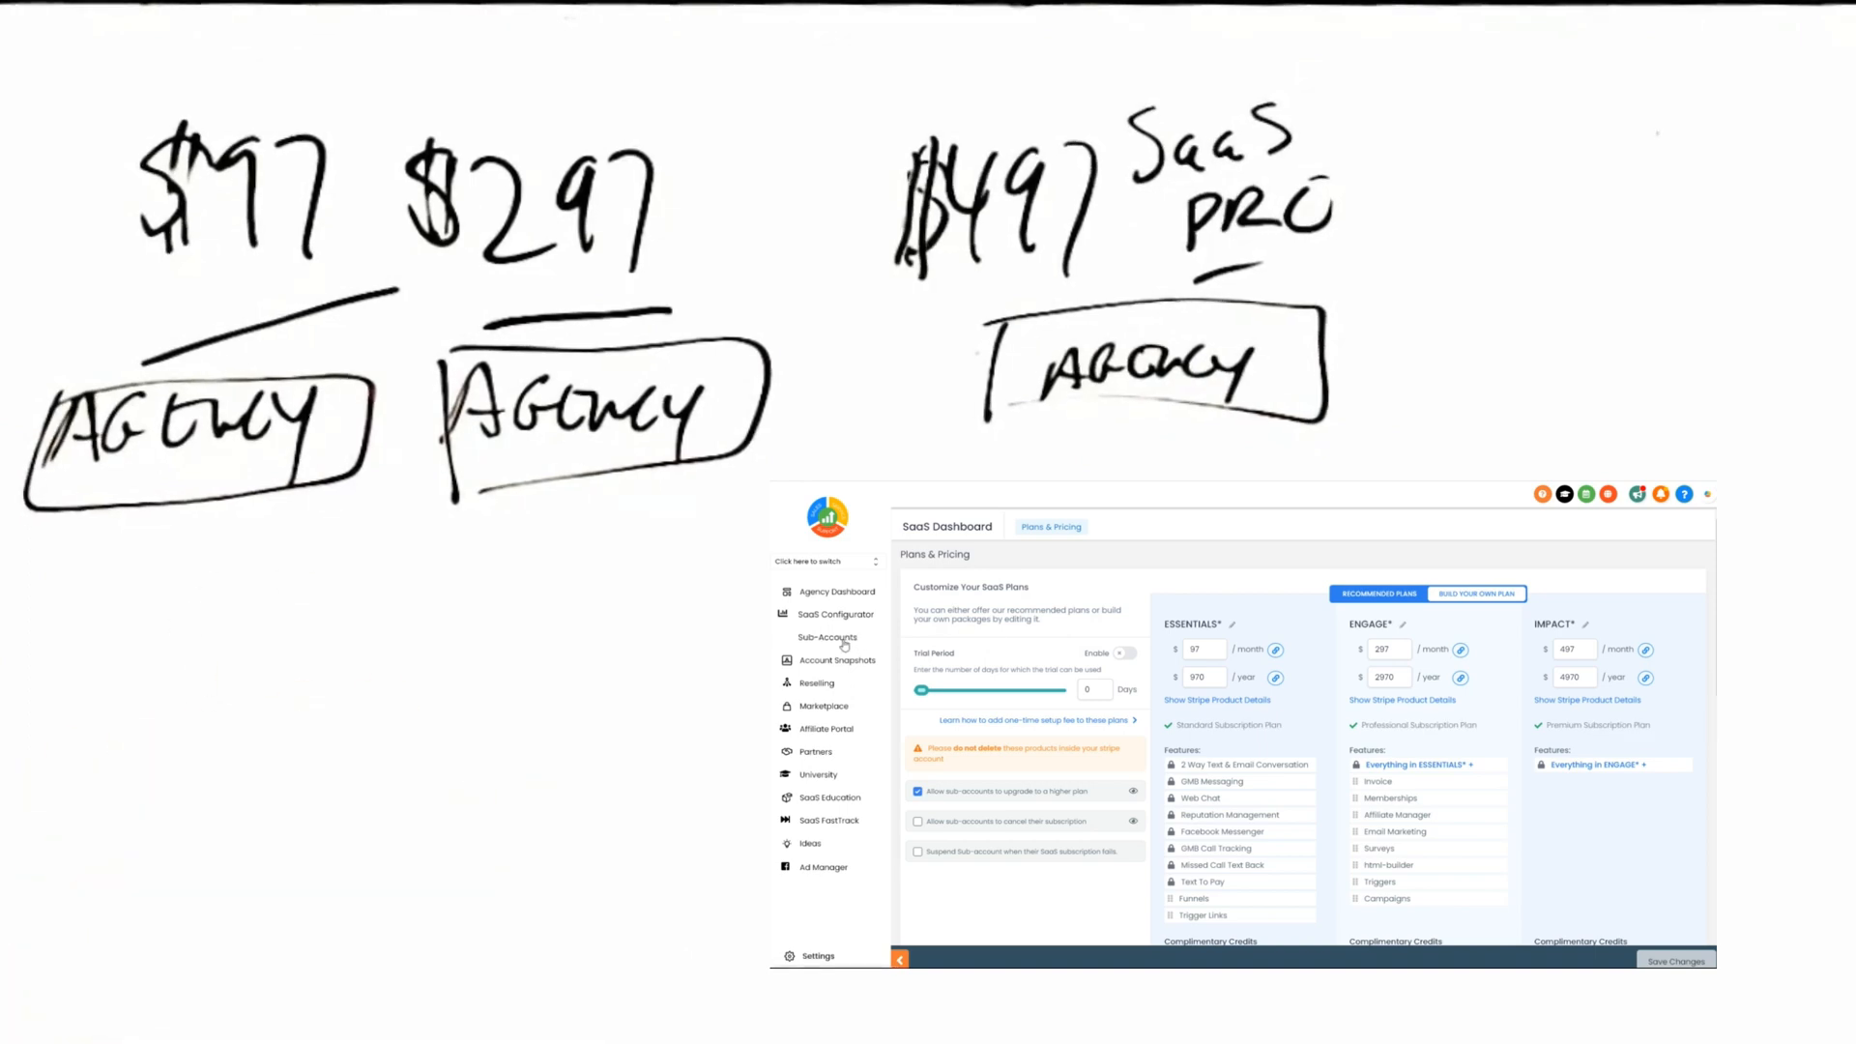
click(826, 561)
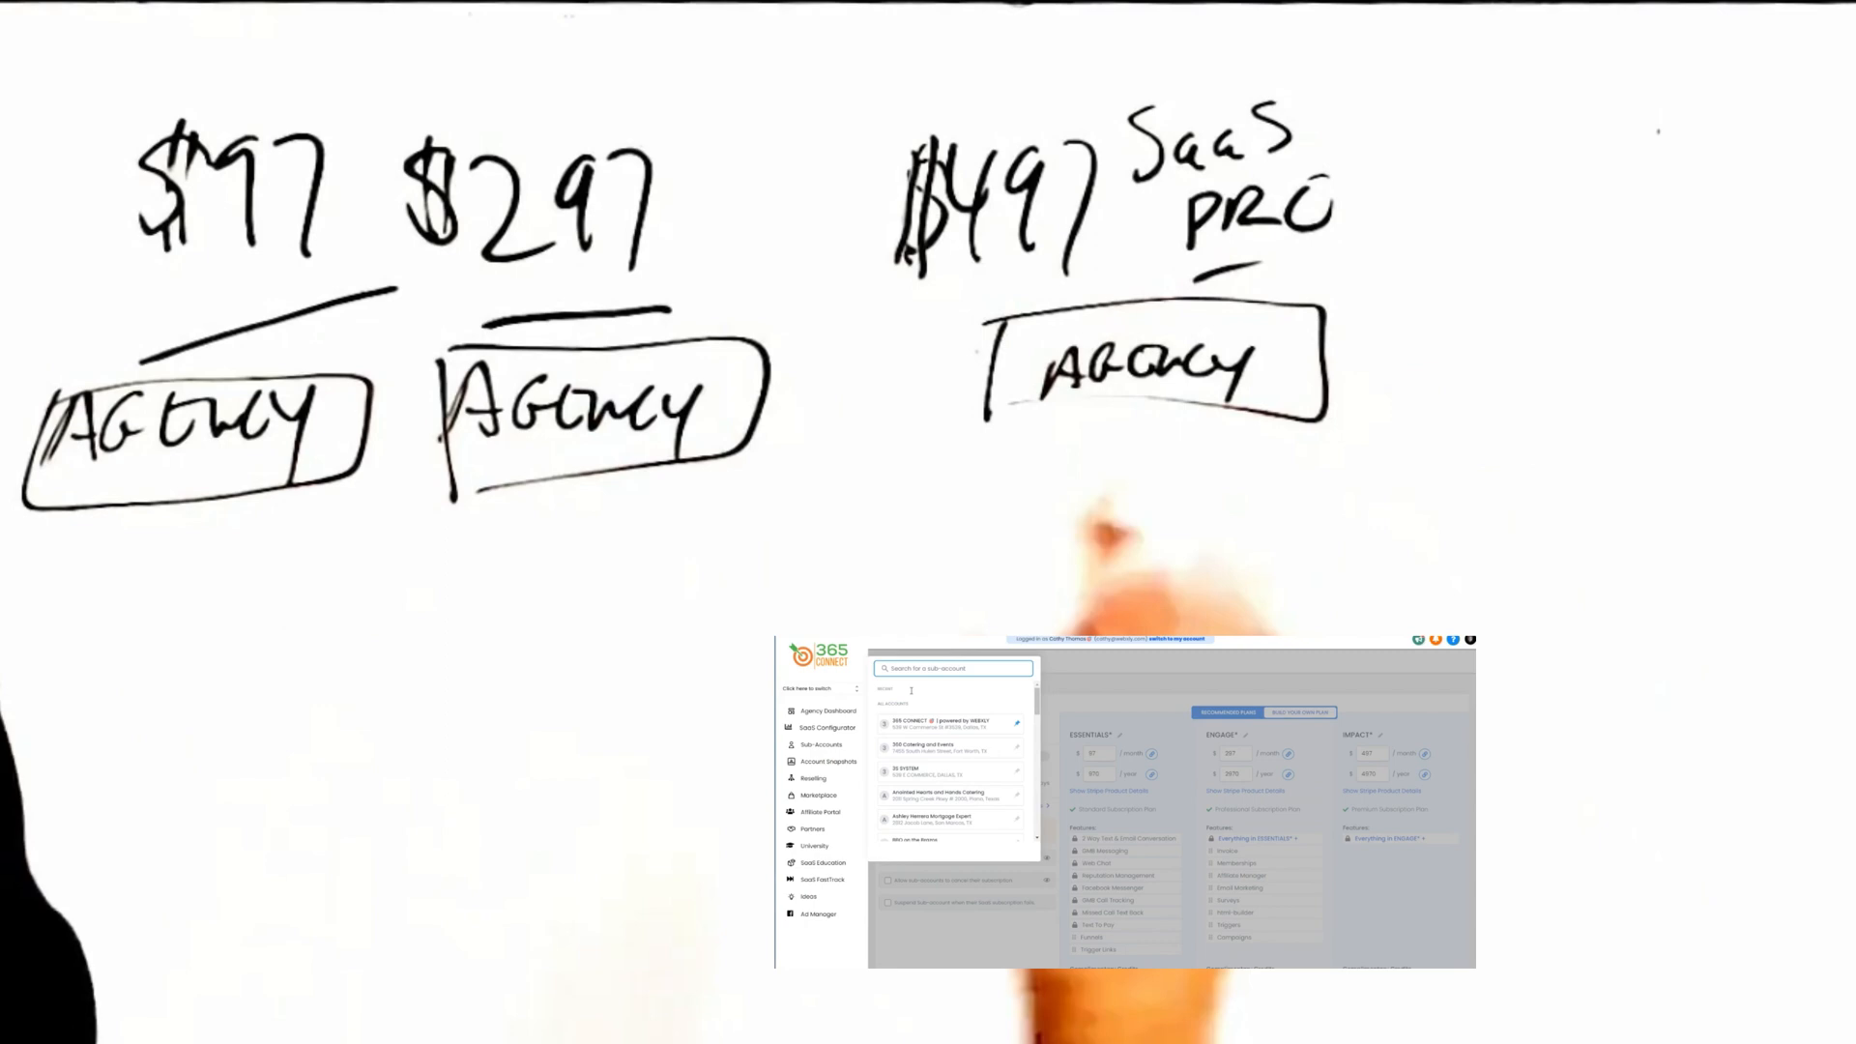